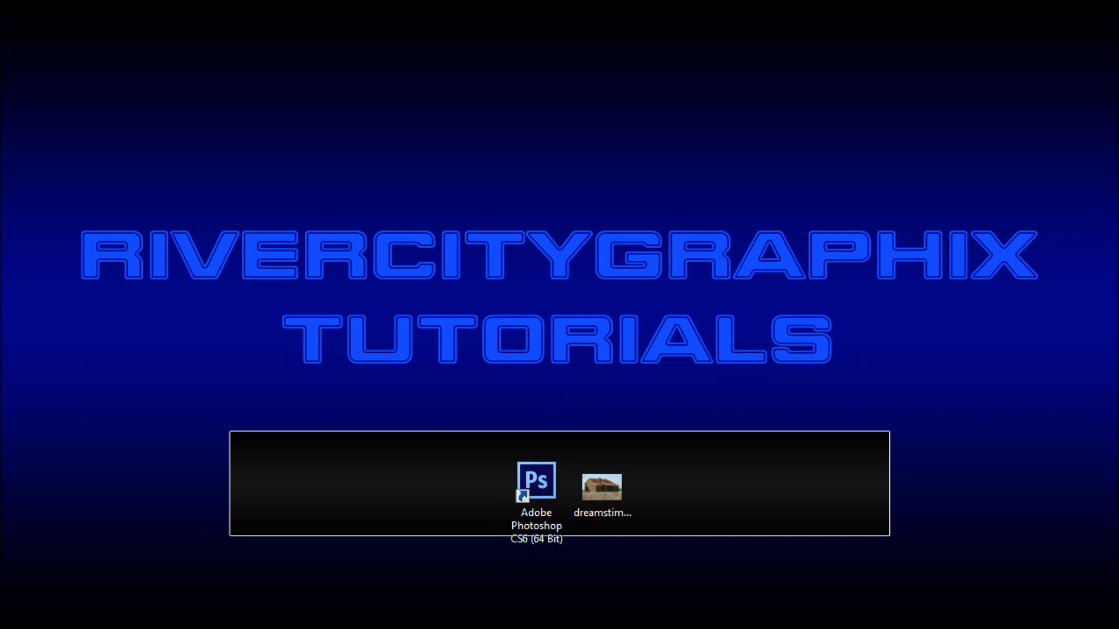
# Step: Open the dreamstime farmhouse photo from the desktop into Photoshop CS6
pyautogui.doubleClick(602, 487)
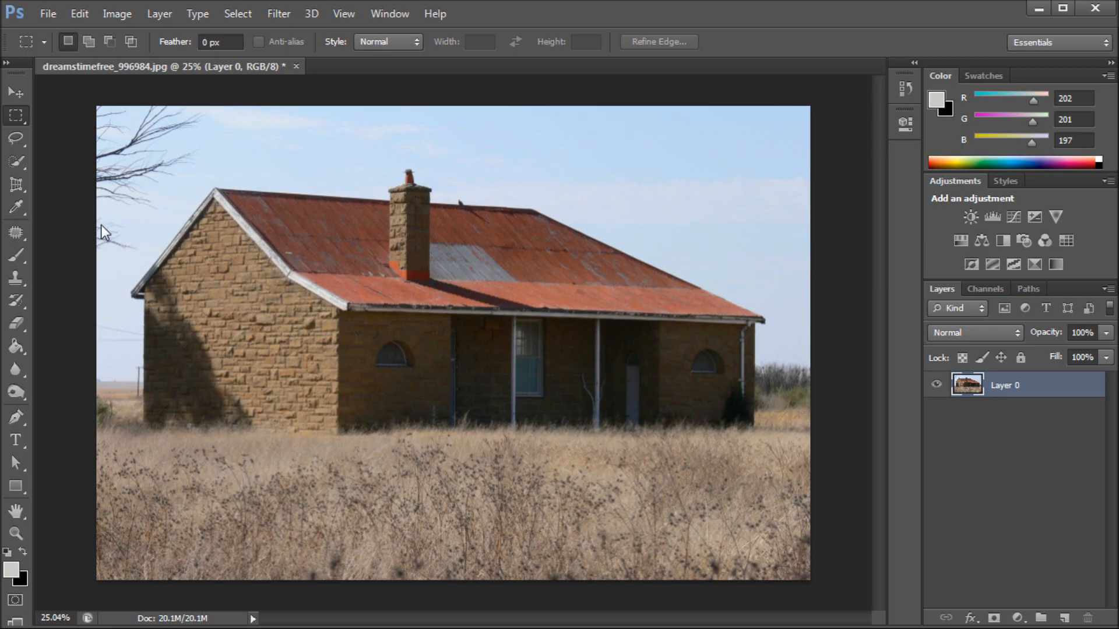
pyautogui.moveTo(47, 227)
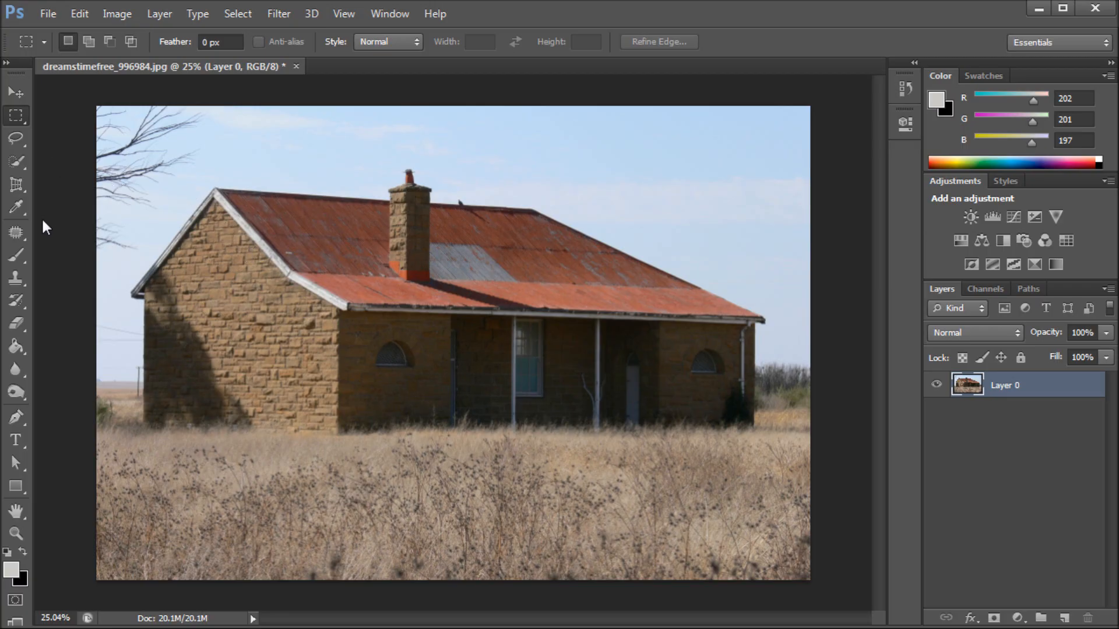
pyautogui.moveTo(61, 167)
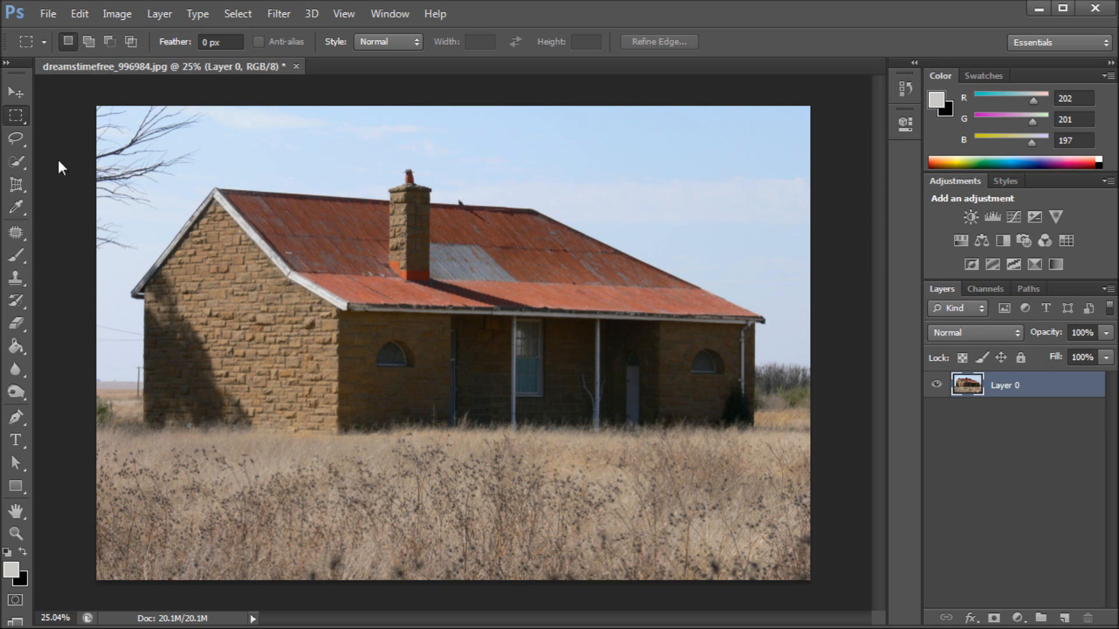
# Step: Lasso the top-left tree branches, fill them with Content-Aware via Edit > Fill, then deselect
pyautogui.click(15, 139)
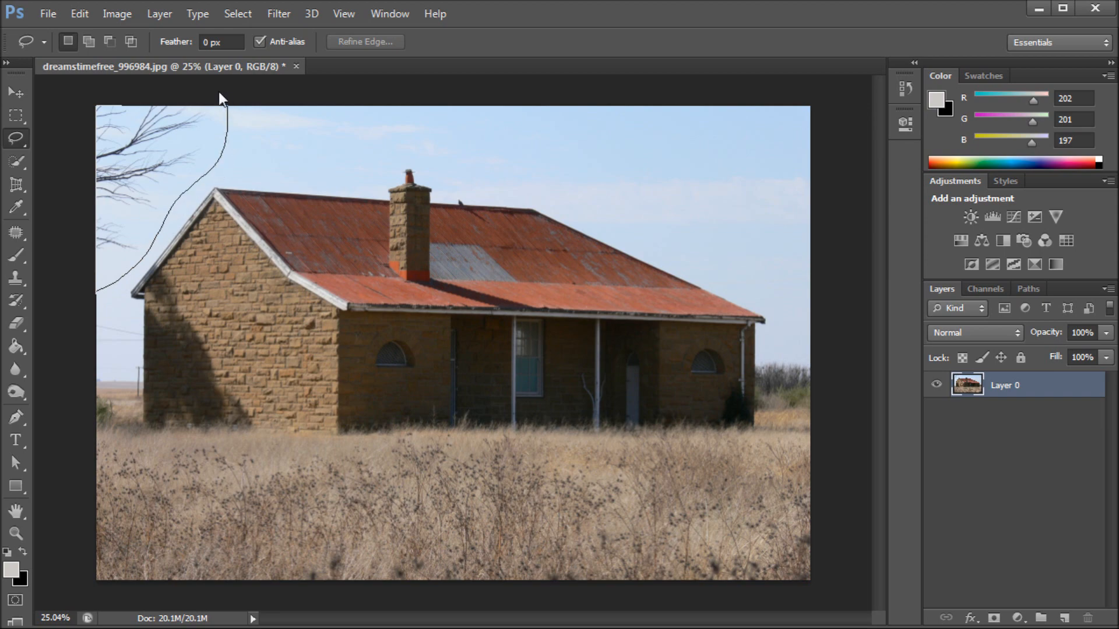
pyautogui.click(127, 240)
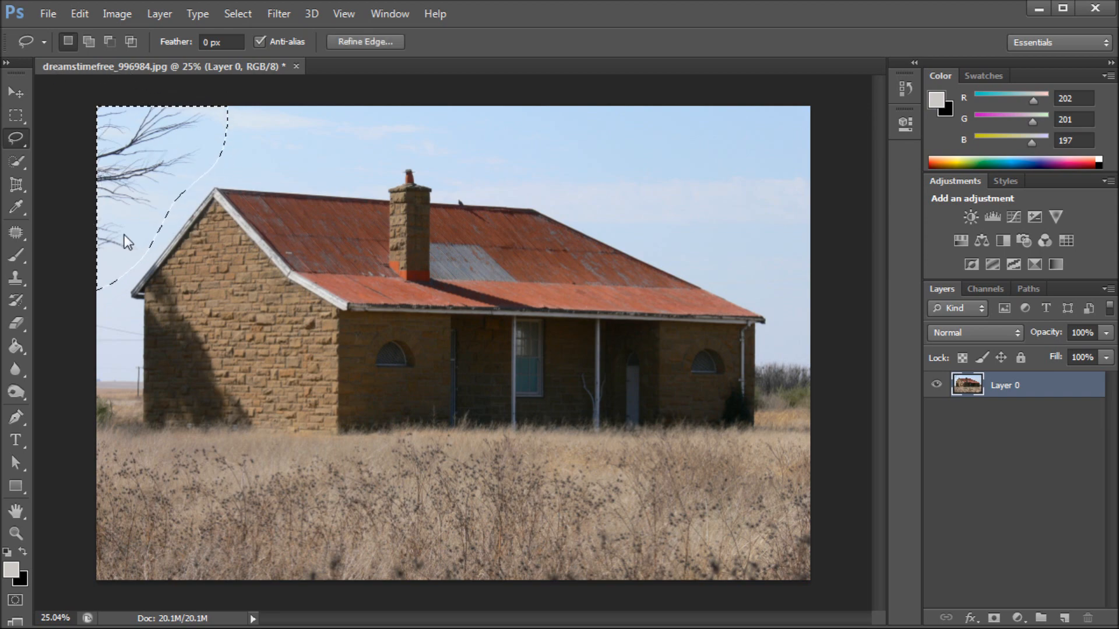
pyautogui.click(79, 14)
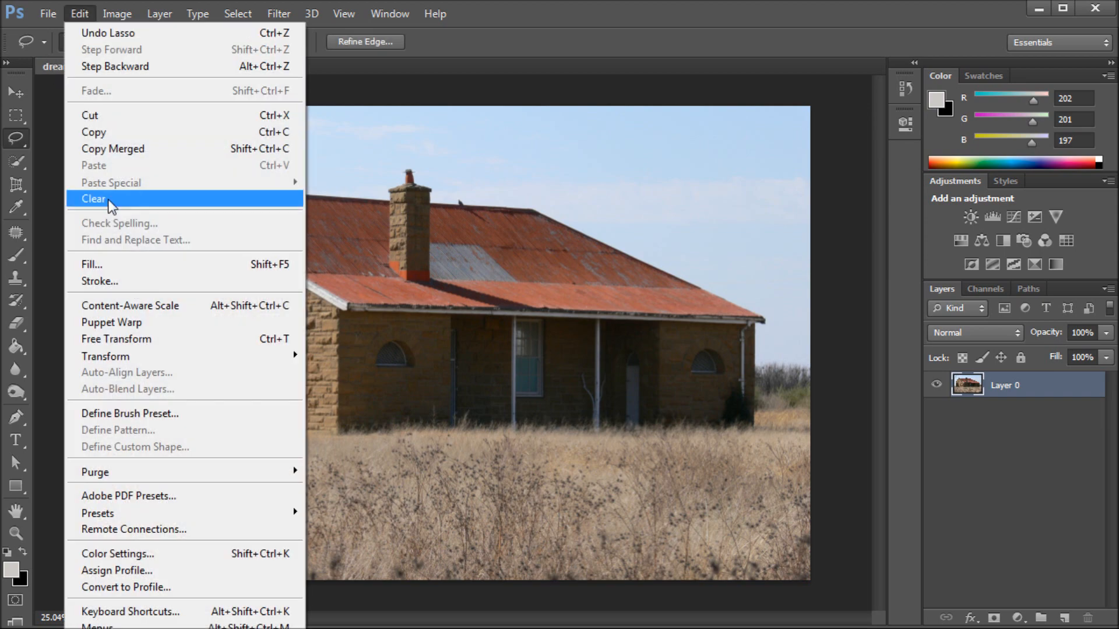
pyautogui.click(91, 265)
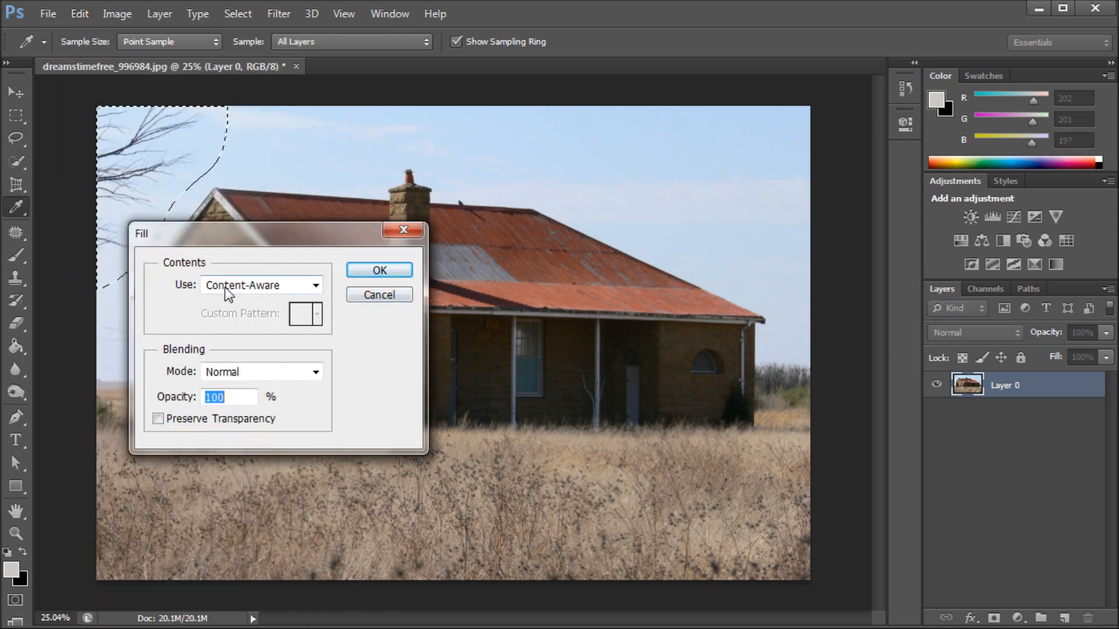
pyautogui.click(378, 270)
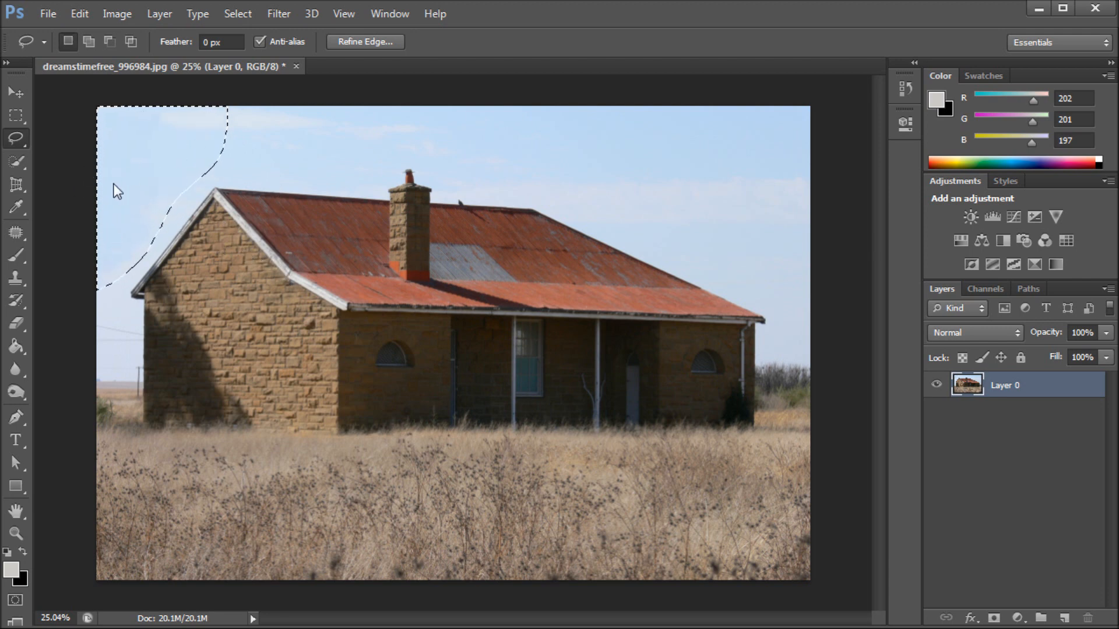
pyautogui.click(15, 115)
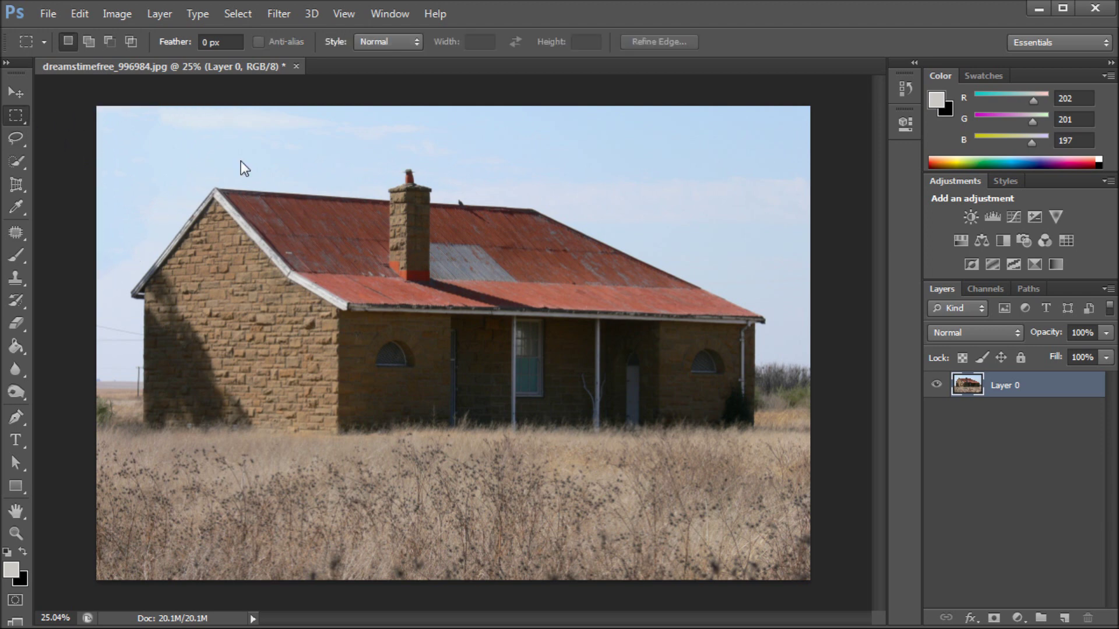
pyautogui.moveTo(357, 148)
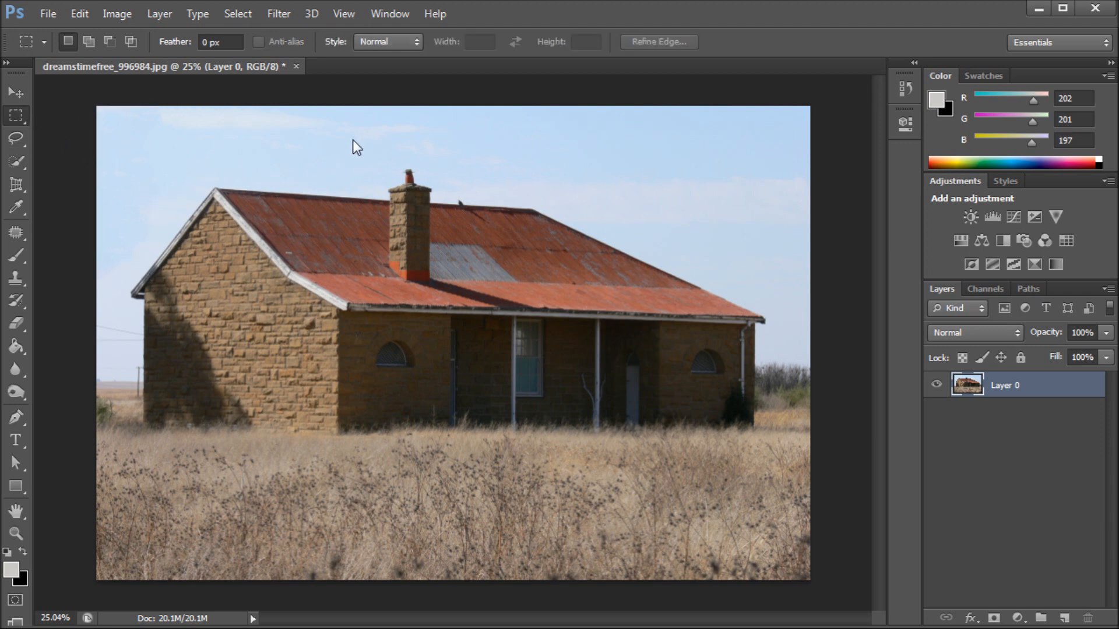
# Step: Dismiss the 'No pixels were selected' warning after dragging on the empty canvas
pyautogui.moveTo(100, 115); pyautogui.dragTo(100, 293)
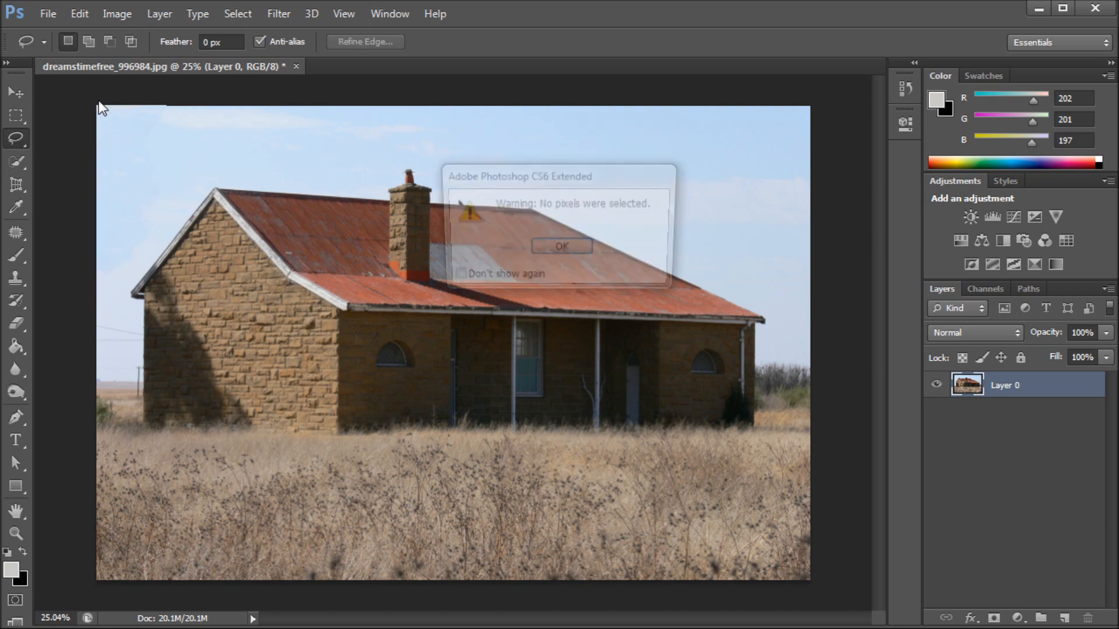
pyautogui.click(561, 246)
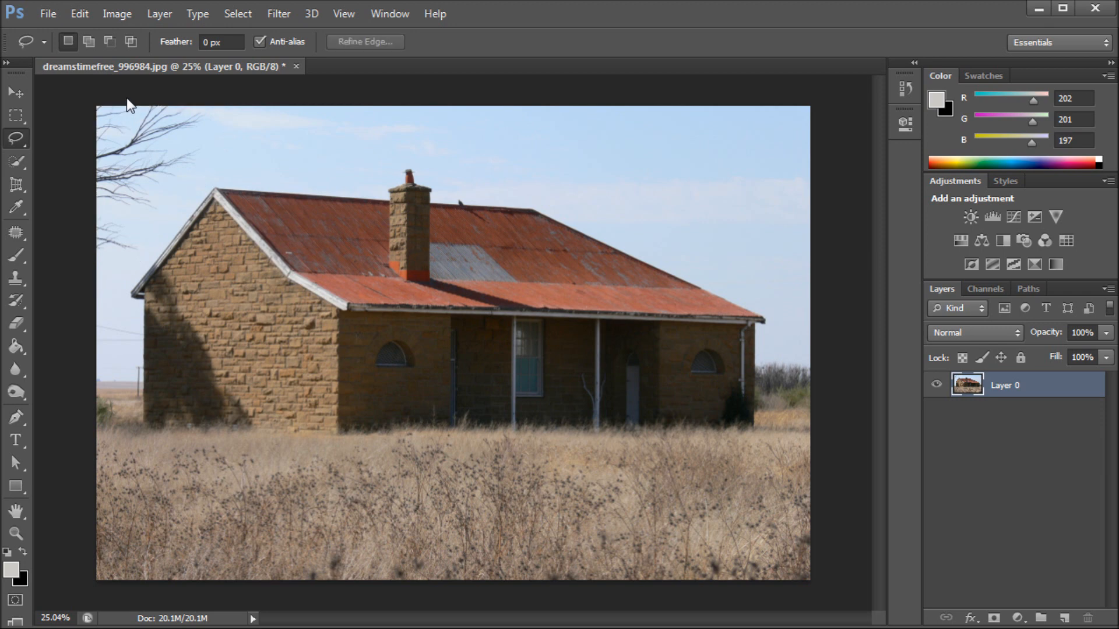
pyautogui.moveTo(64, 348)
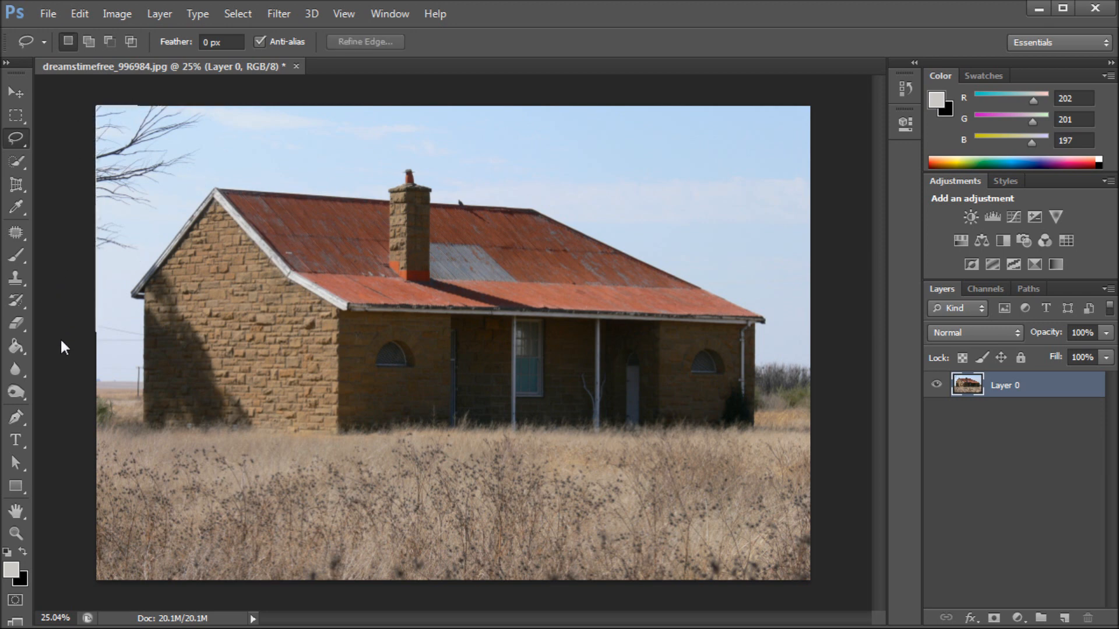
pyautogui.moveTo(100, 386)
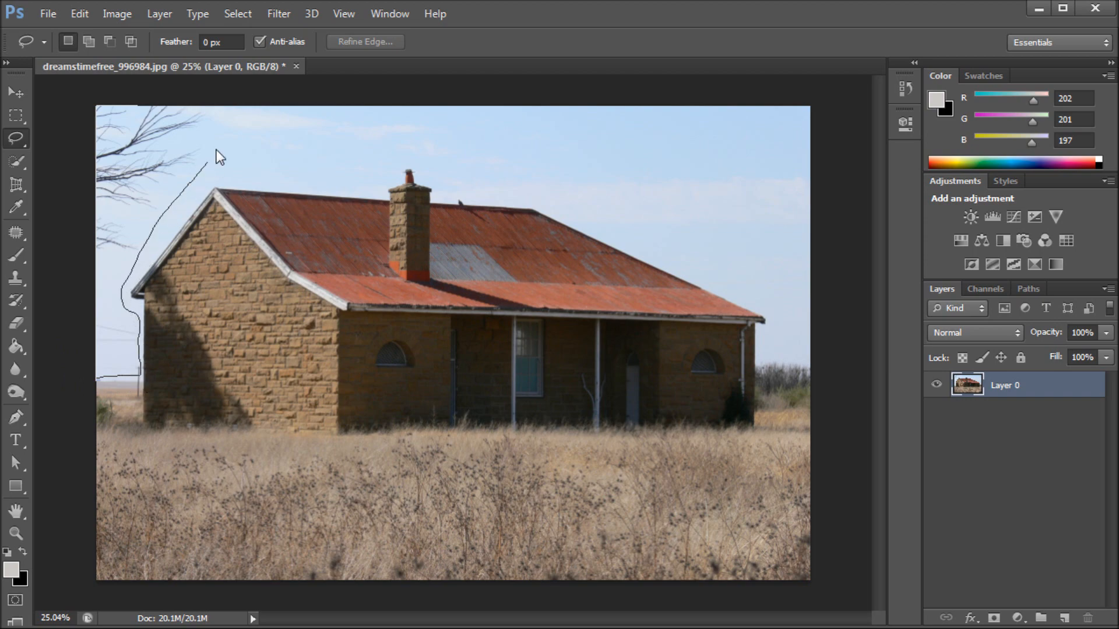
# Step: Fill the larger tree-and-wires selection with Content-Aware via Edit > Fill
pyautogui.click(79, 12)
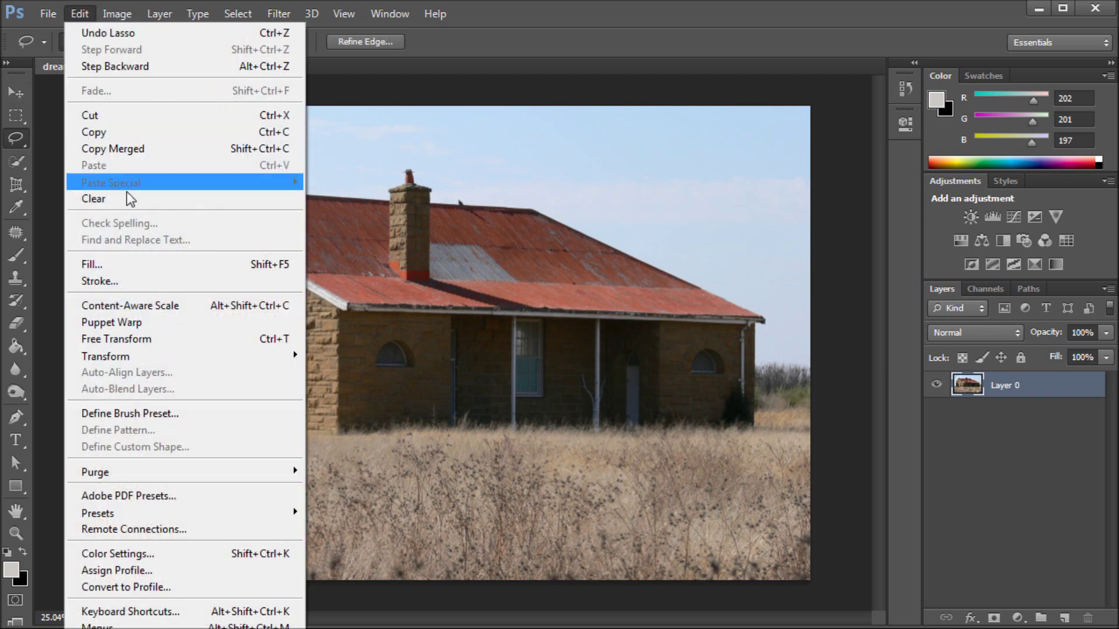
pyautogui.click(91, 265)
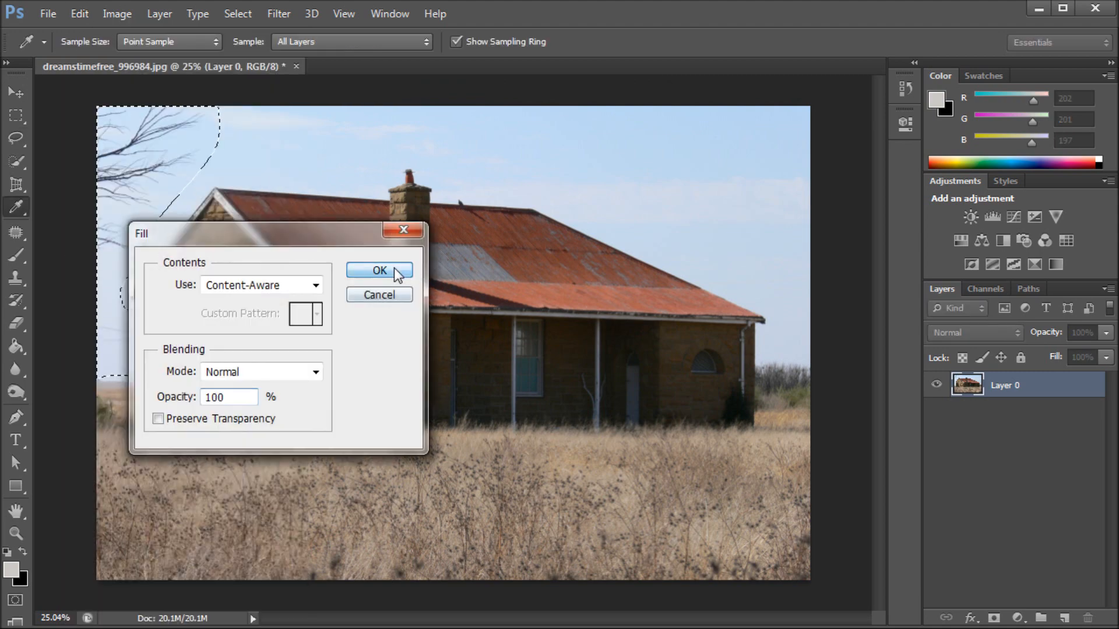
pyautogui.click(378, 272)
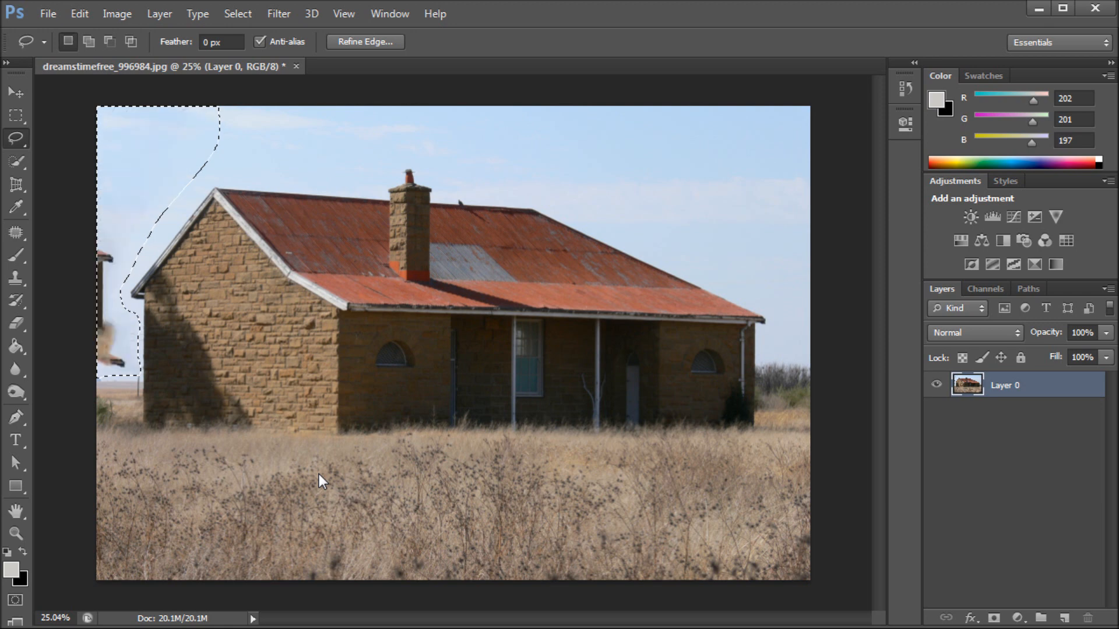
pyautogui.moveTo(164, 399)
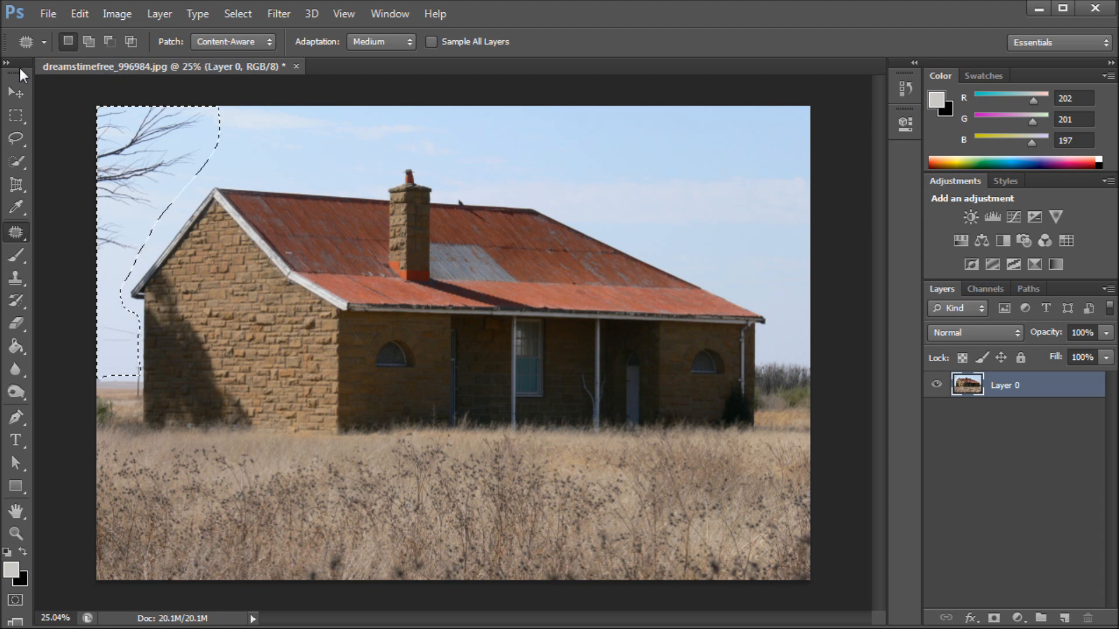
pyautogui.click(232, 42)
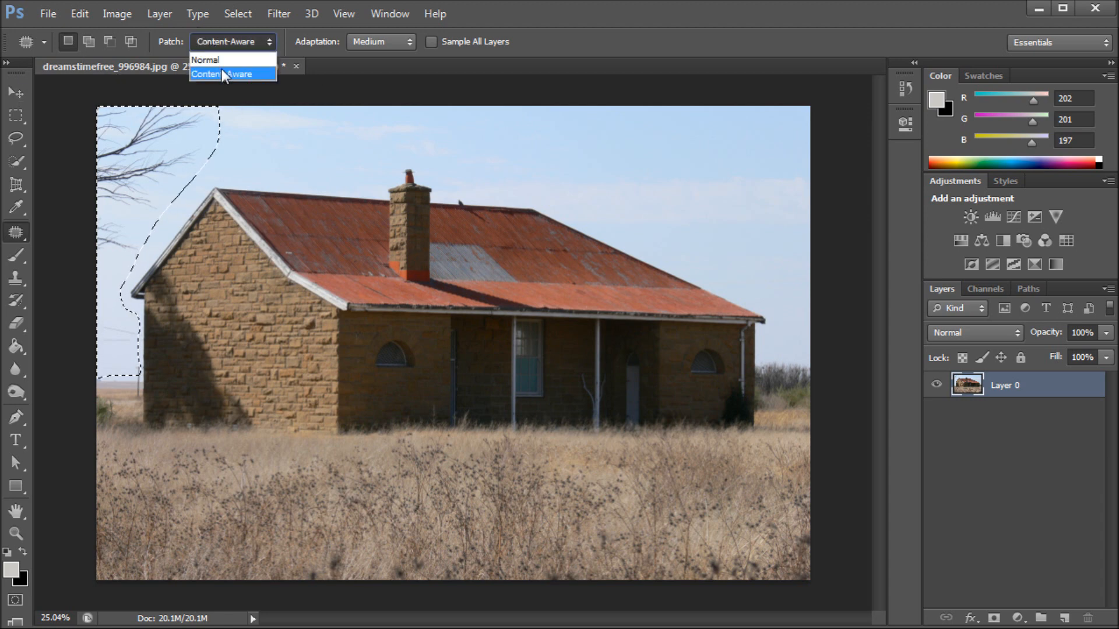
pyautogui.click(225, 75)
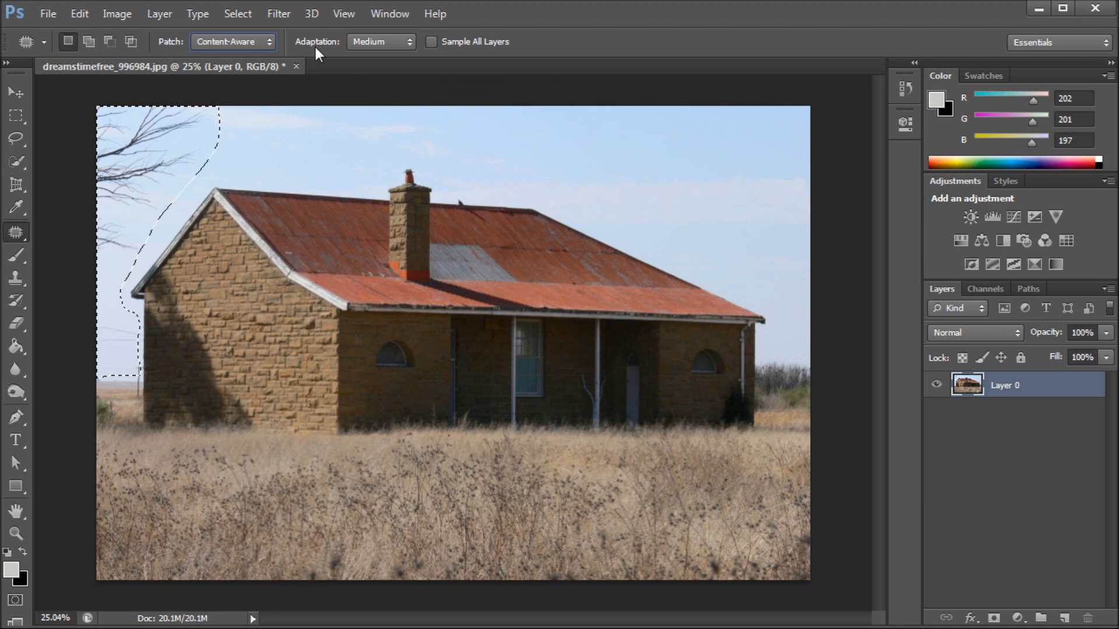
pyautogui.click(379, 42)
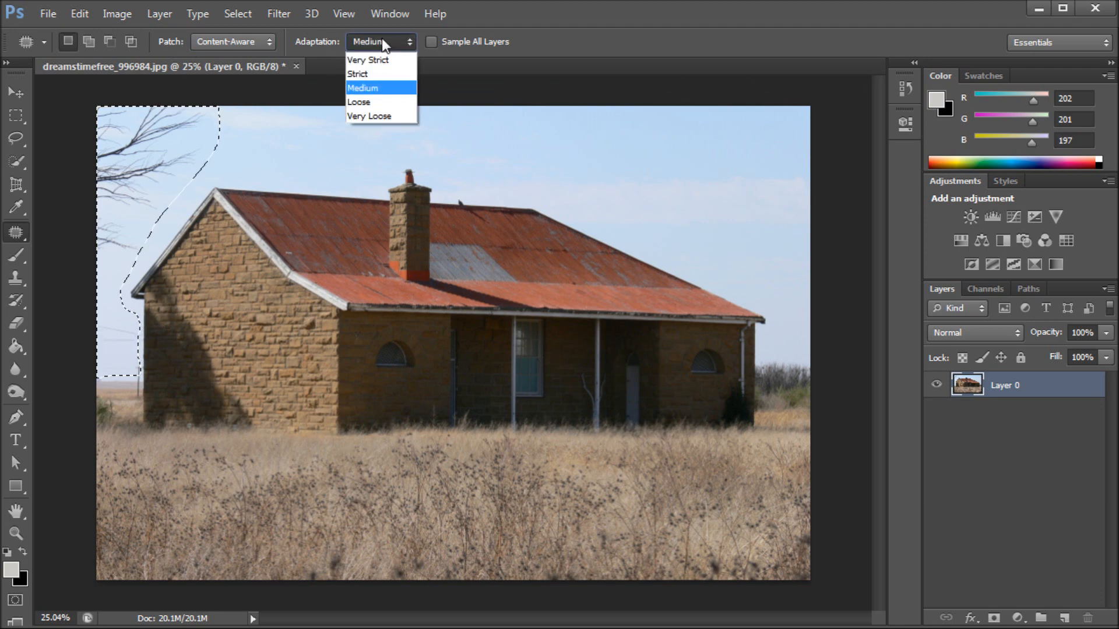
pyautogui.moveTo(368, 74)
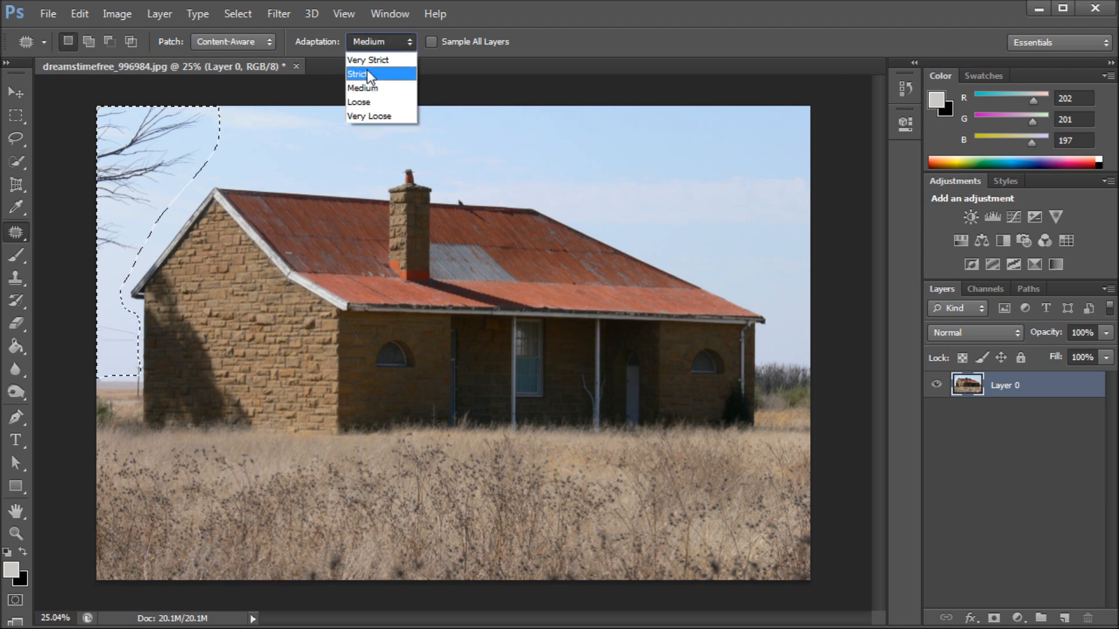
pyautogui.moveTo(370, 88)
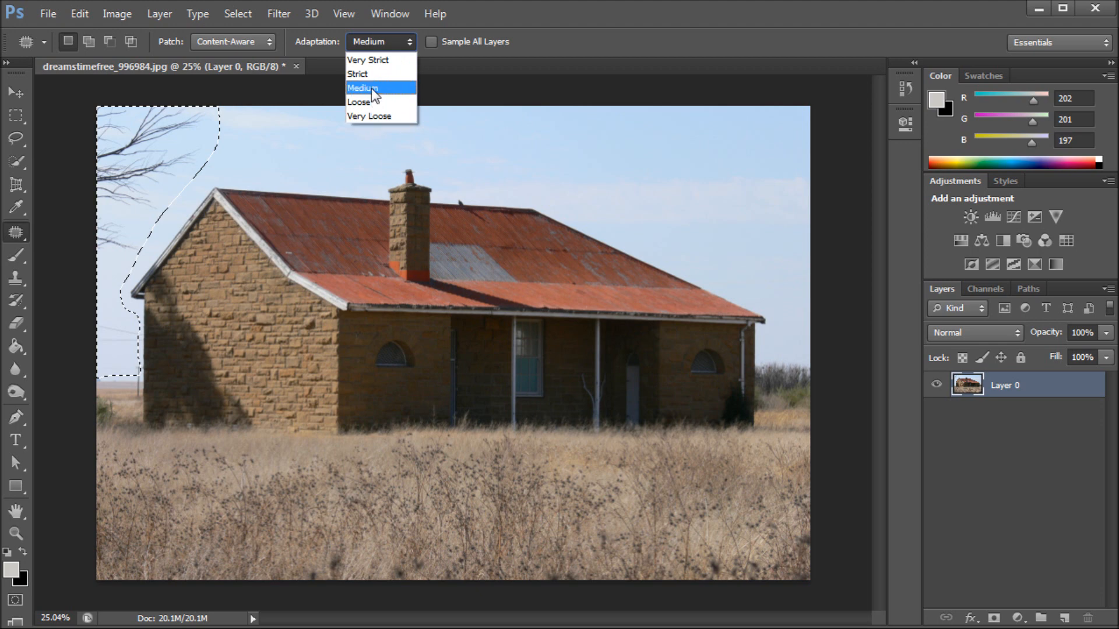
pyautogui.moveTo(366, 101)
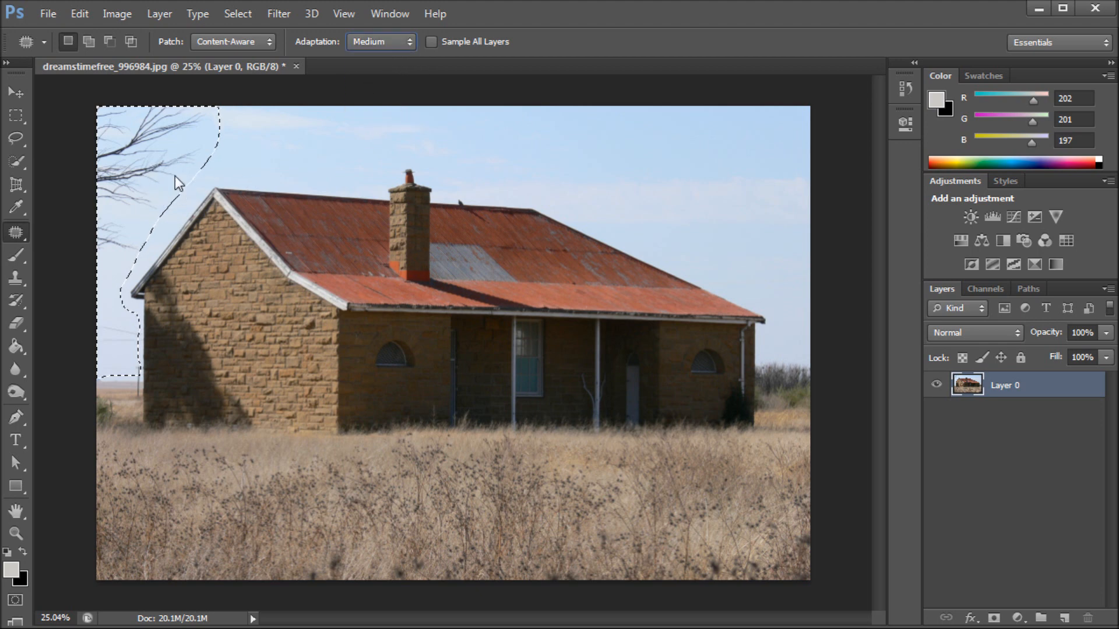
pyautogui.moveTo(147, 202)
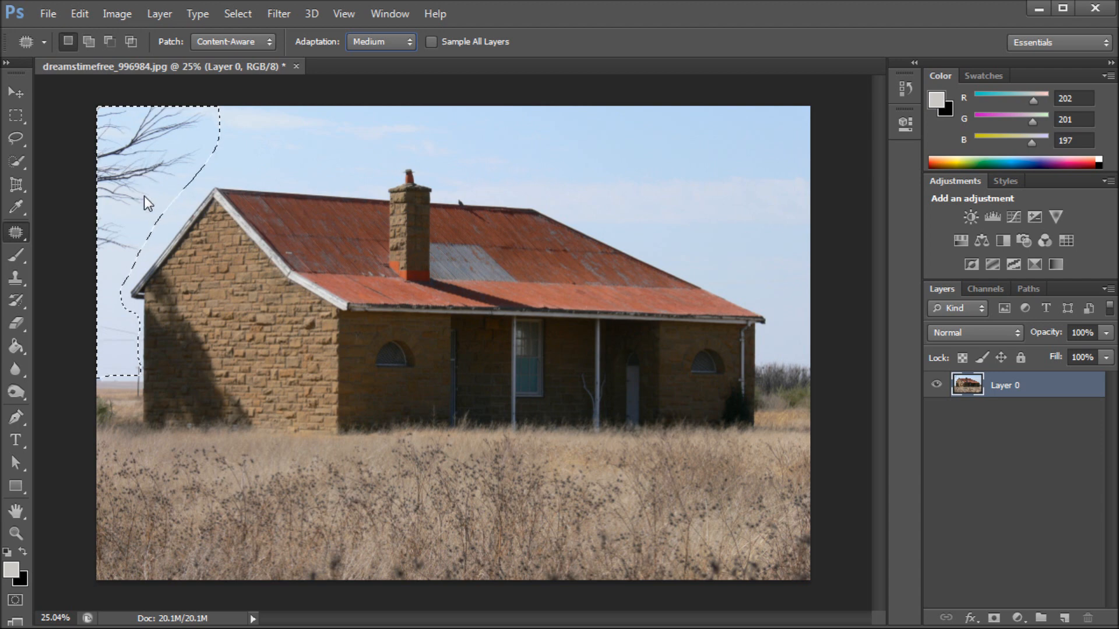
# Step: Drag the patch selection toward the right-edge sky so it replaces the left tree
pyautogui.moveTo(147, 202); pyautogui.dragTo(185, 169)
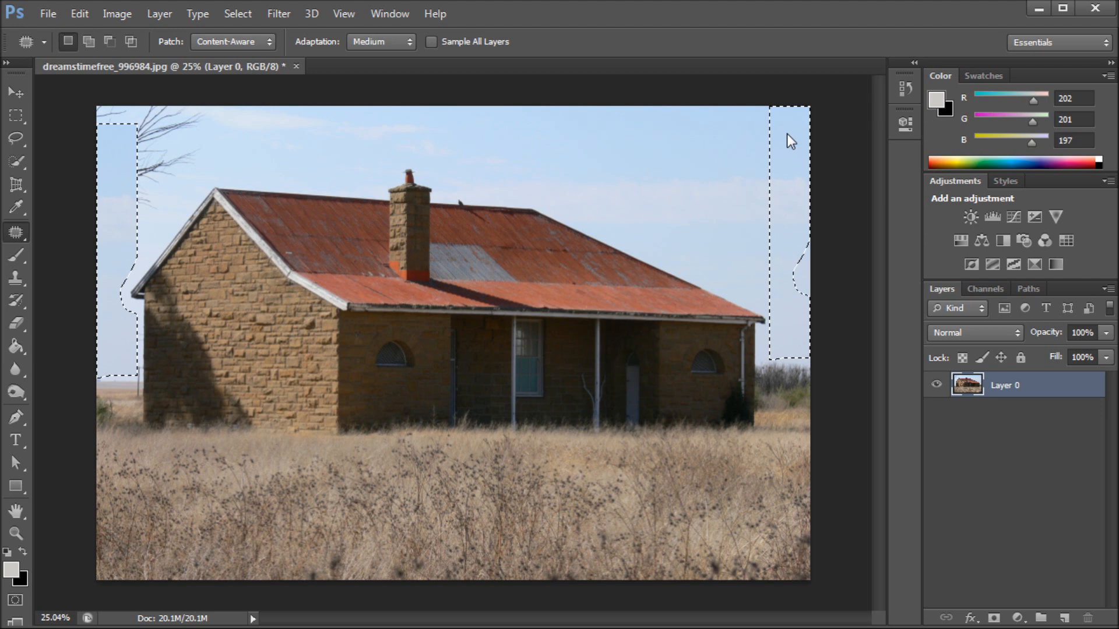
pyautogui.moveTo(166, 258)
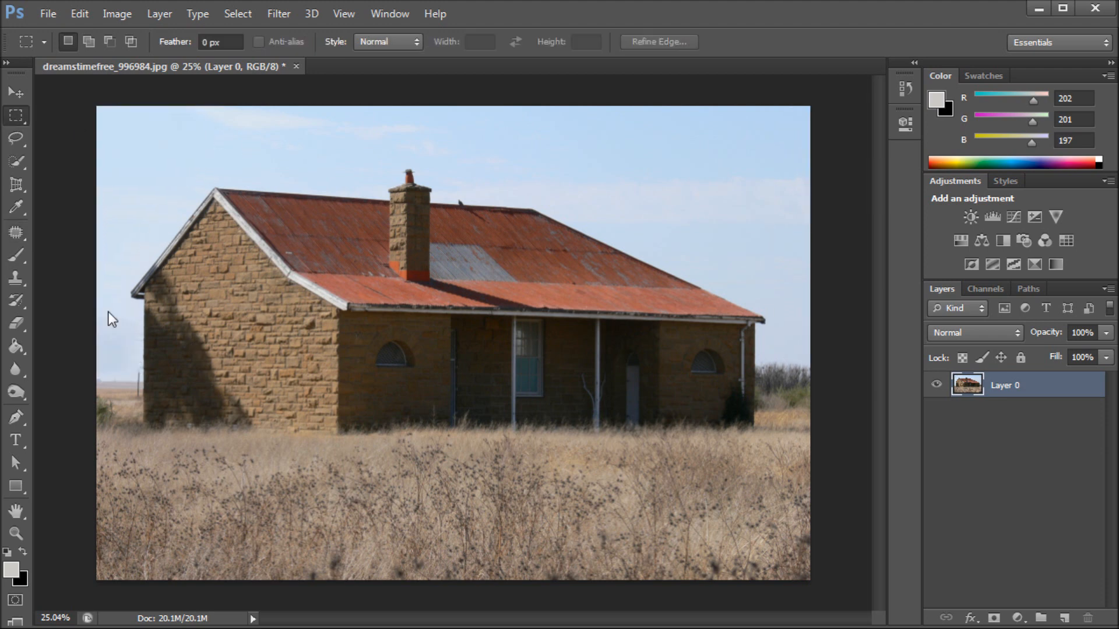
pyautogui.moveTo(188, 310)
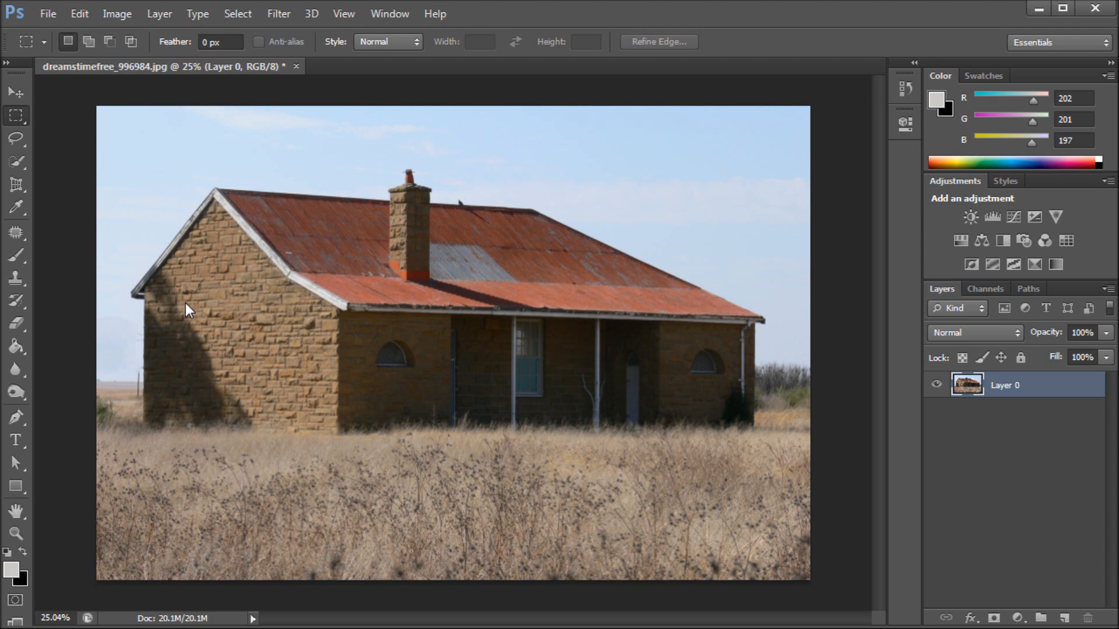
pyautogui.moveTo(165, 229)
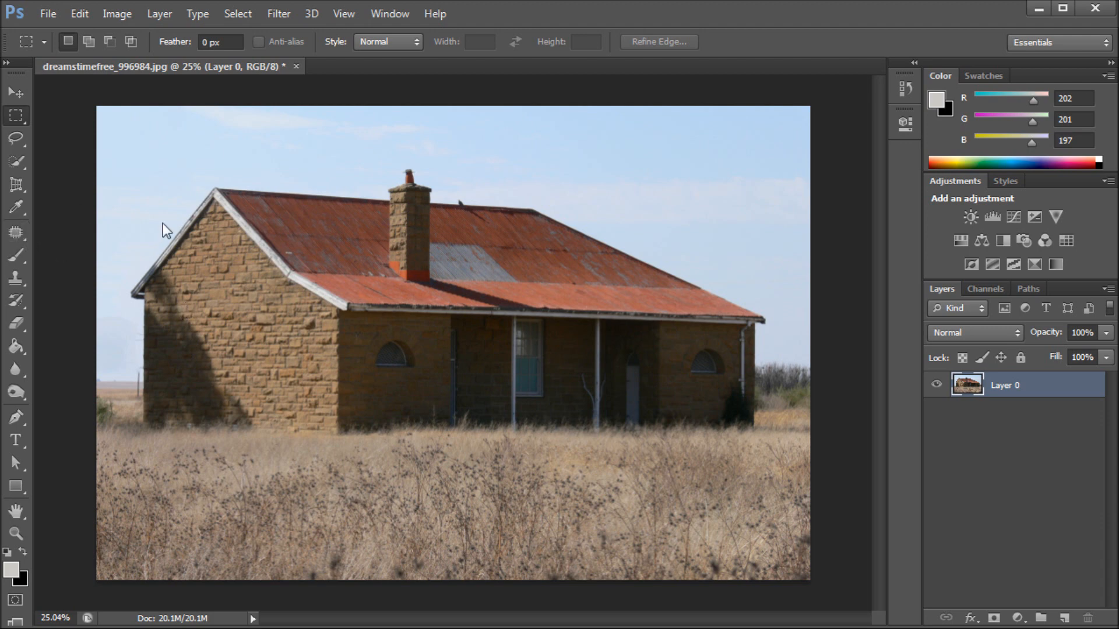
pyautogui.moveTo(156, 215)
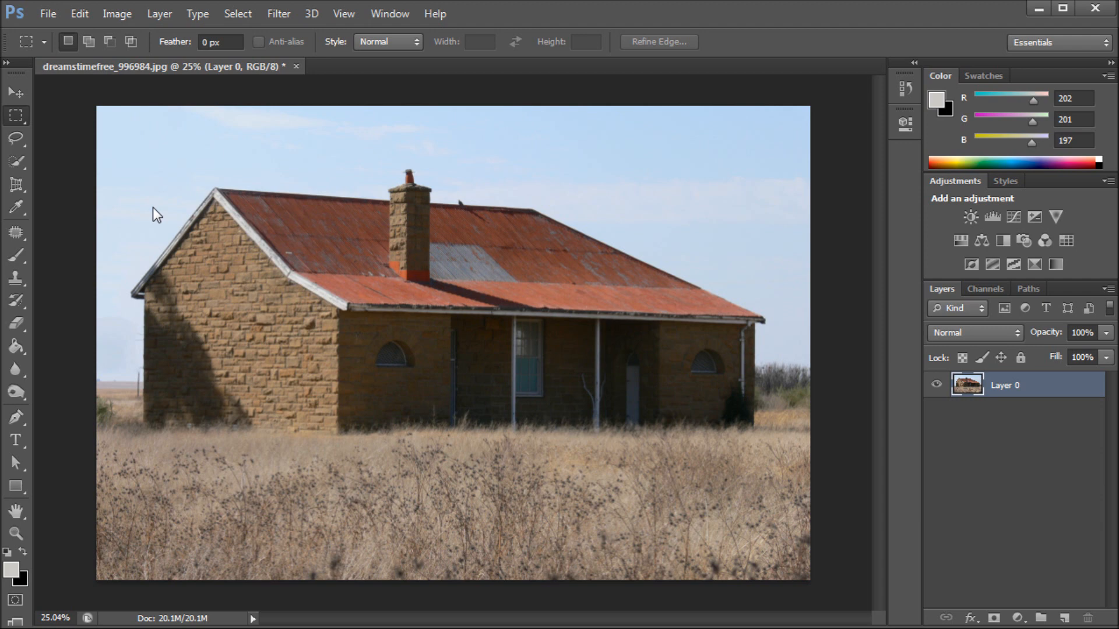
pyautogui.moveTo(138, 195)
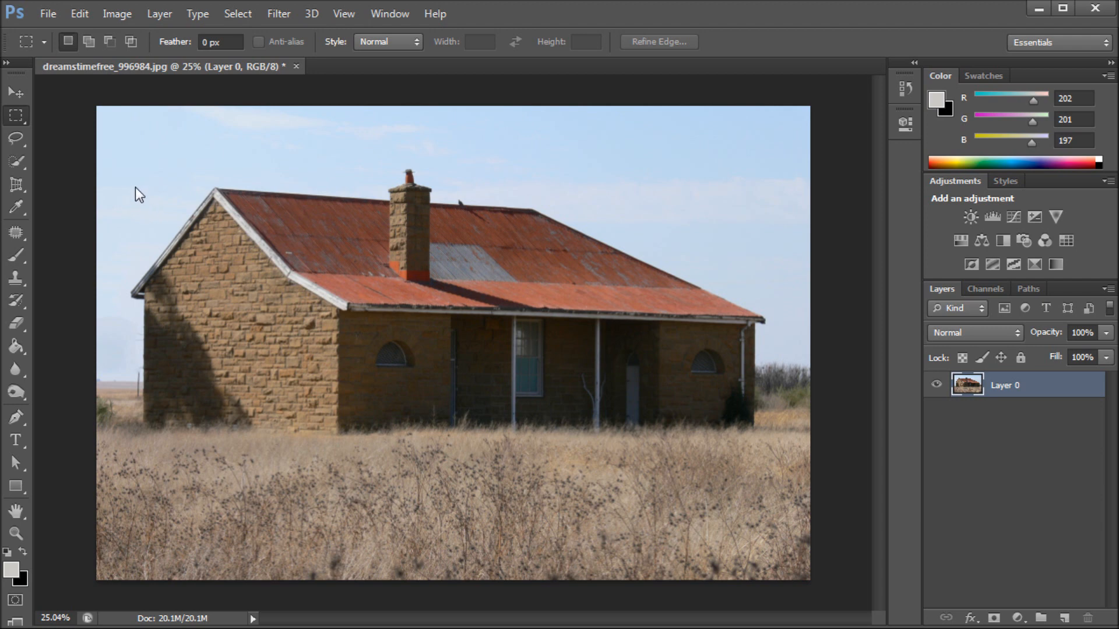
pyautogui.moveTo(194, 175)
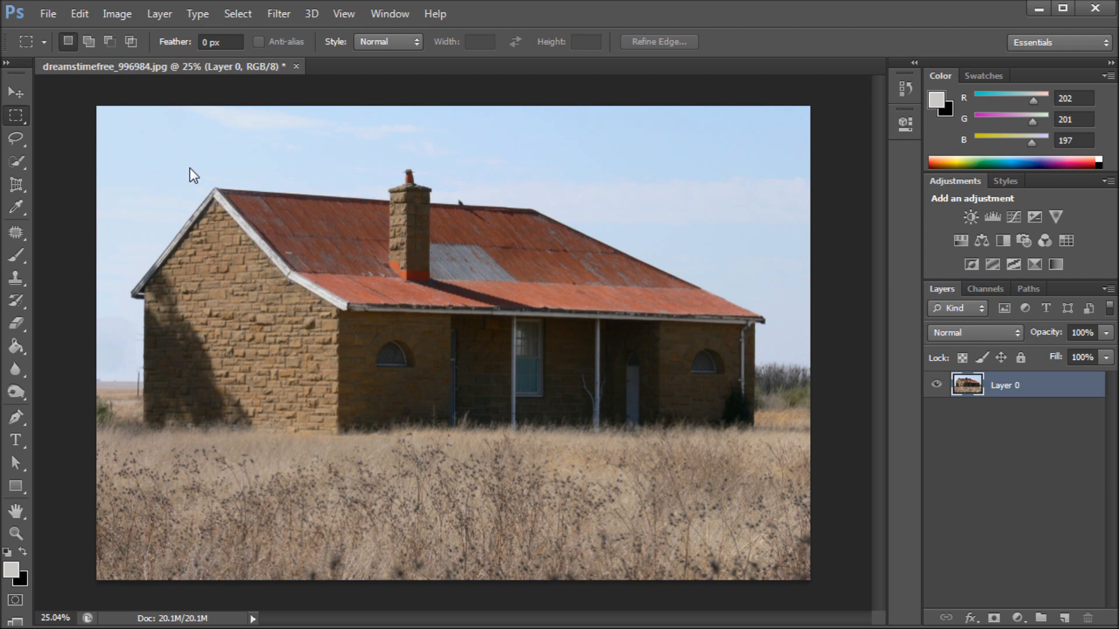